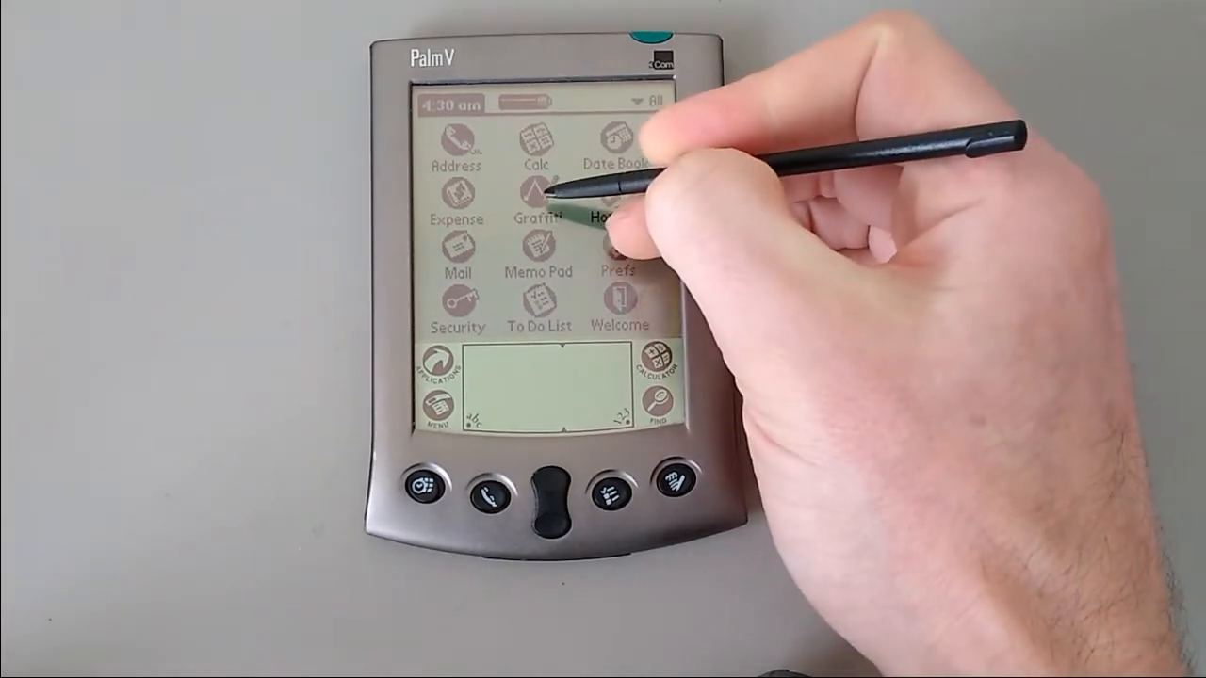
# - Launch the Graffiti tutorial and advance to the Practice Letters page
pyautogui.click(539, 196)
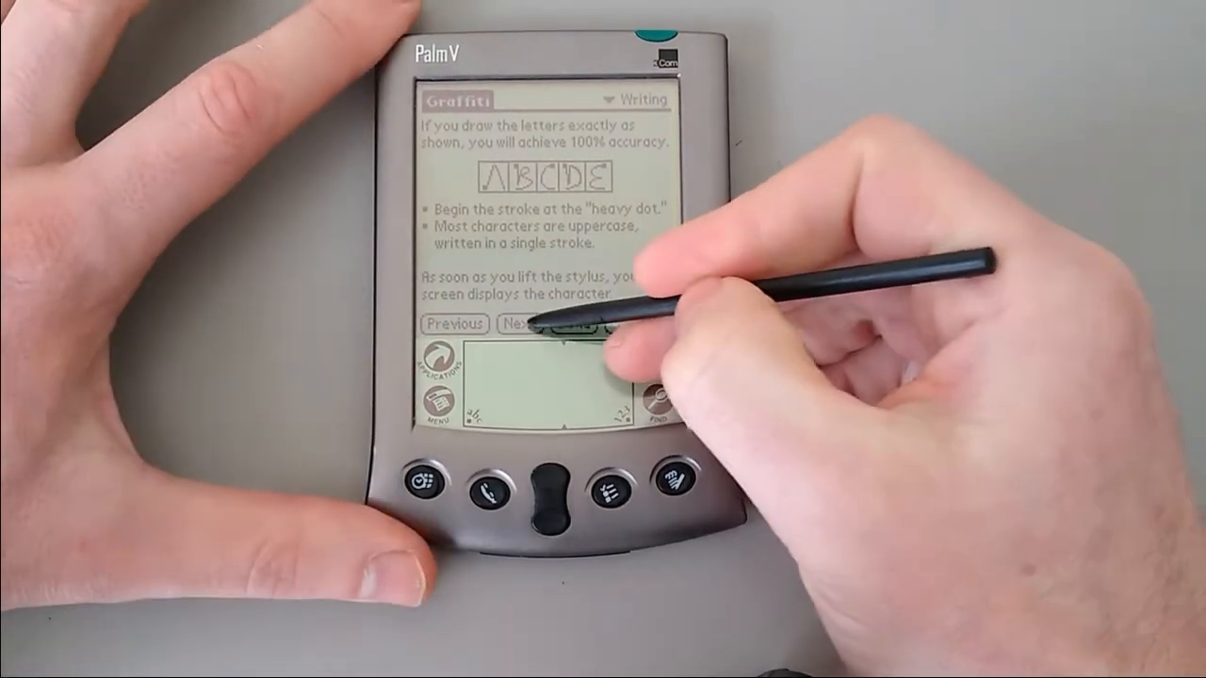
pyautogui.click(528, 324)
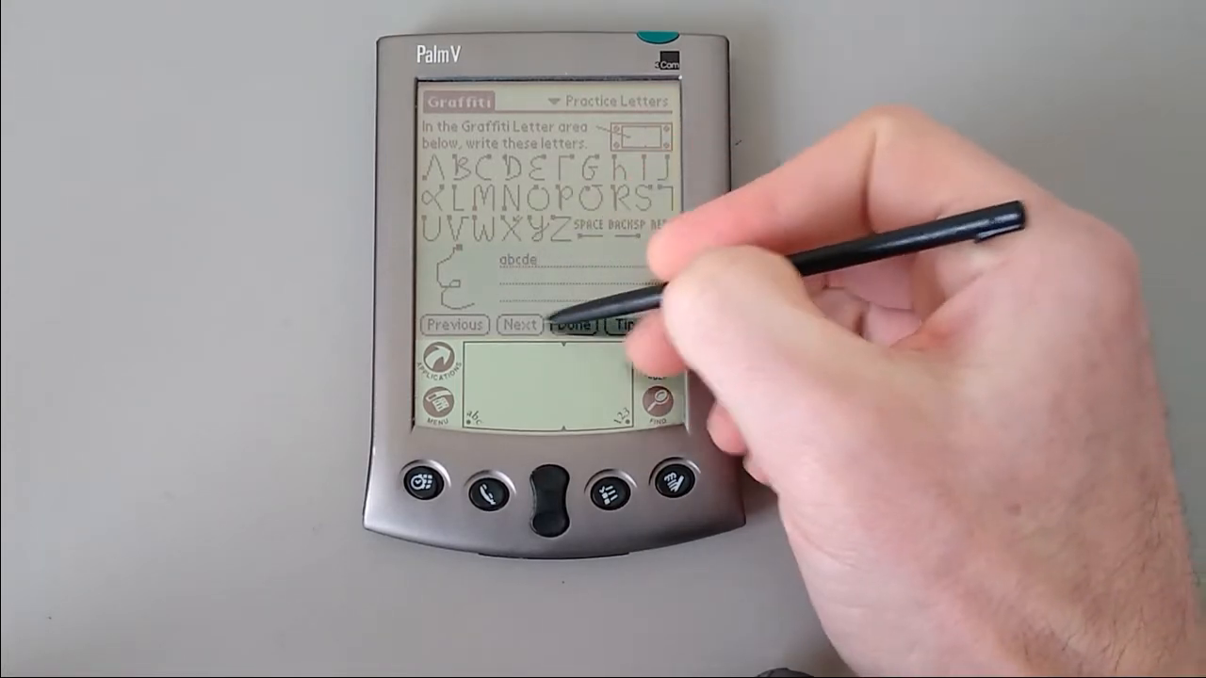
# - Advance through the capitals and numbers practice pages to the on-screen keyboard
pyautogui.click(520, 324)
pyautogui.write('Abc ABC')
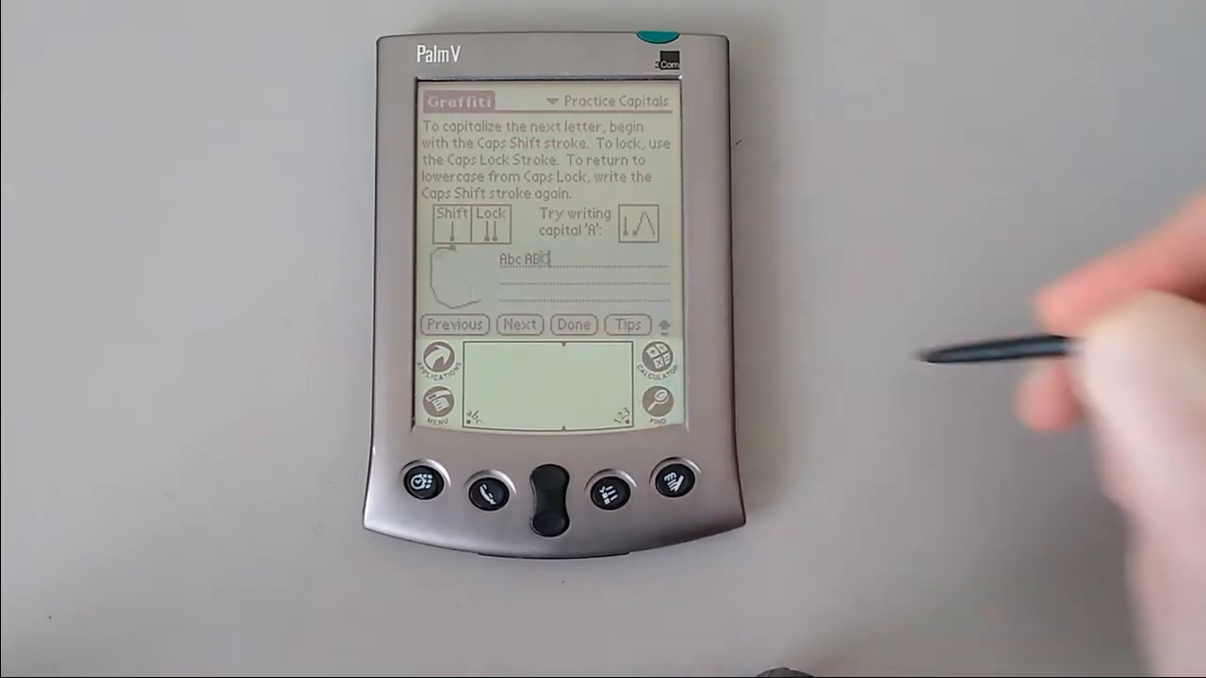
pyautogui.click(520, 324)
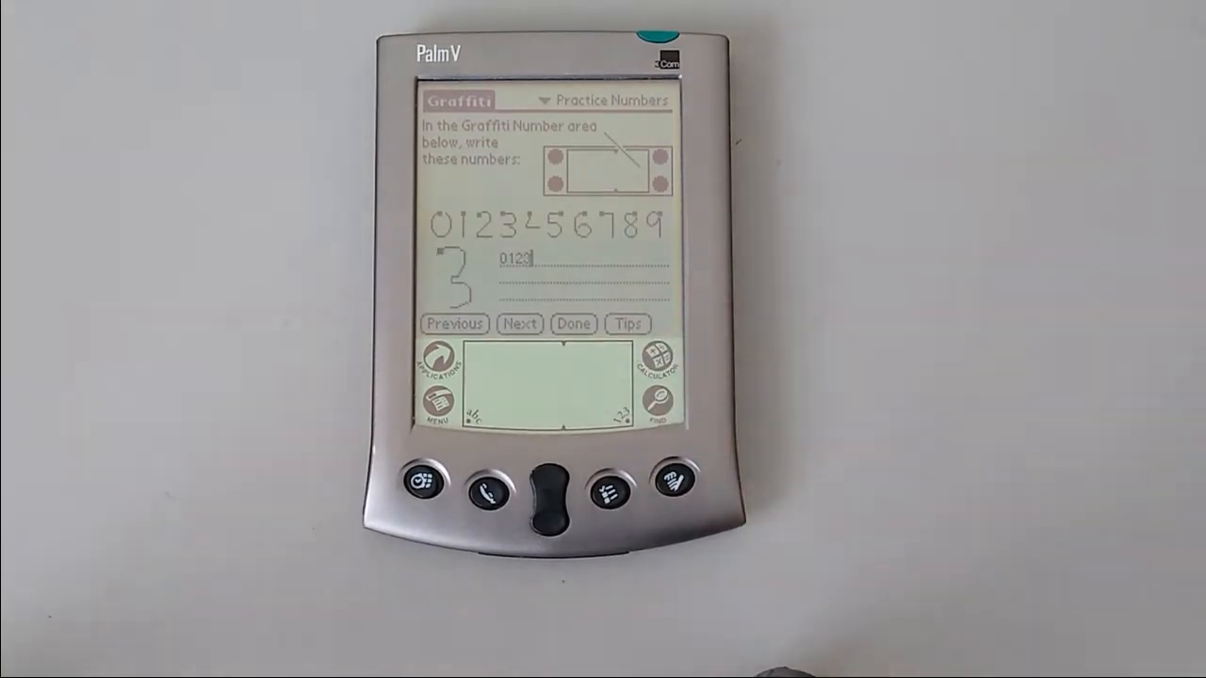
pyautogui.click(520, 324)
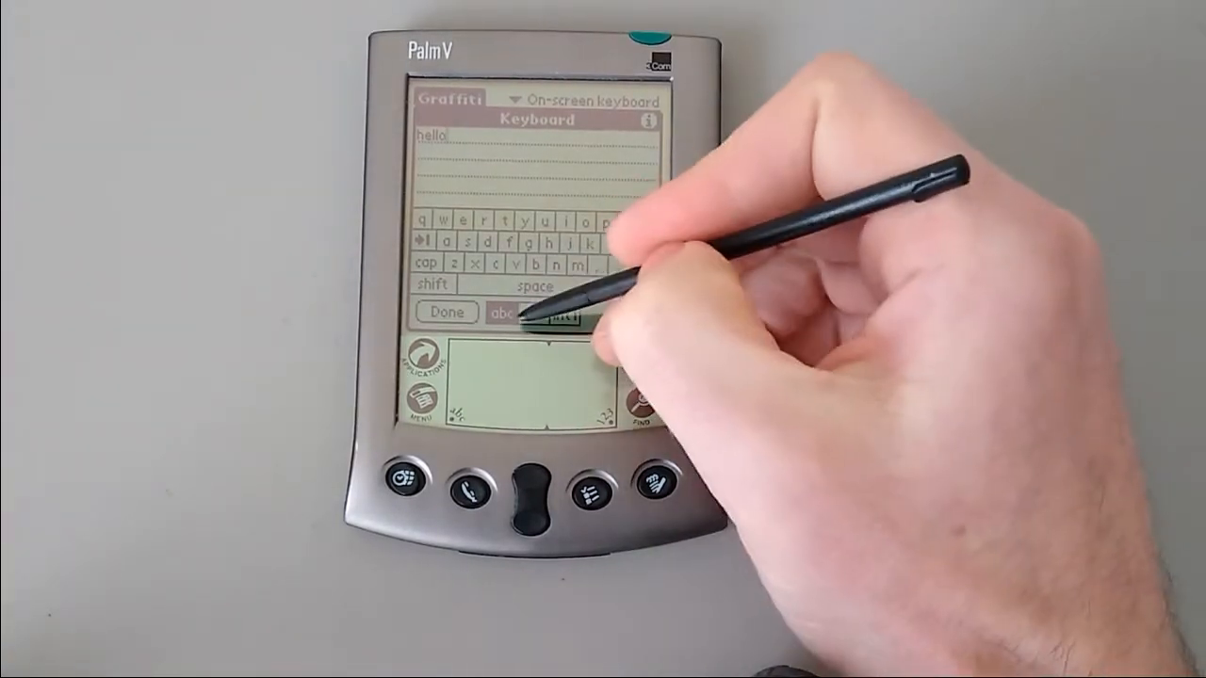
# - Switch the on-screen keyboard to another character set after entering 'hello'
pyautogui.click(537, 312)
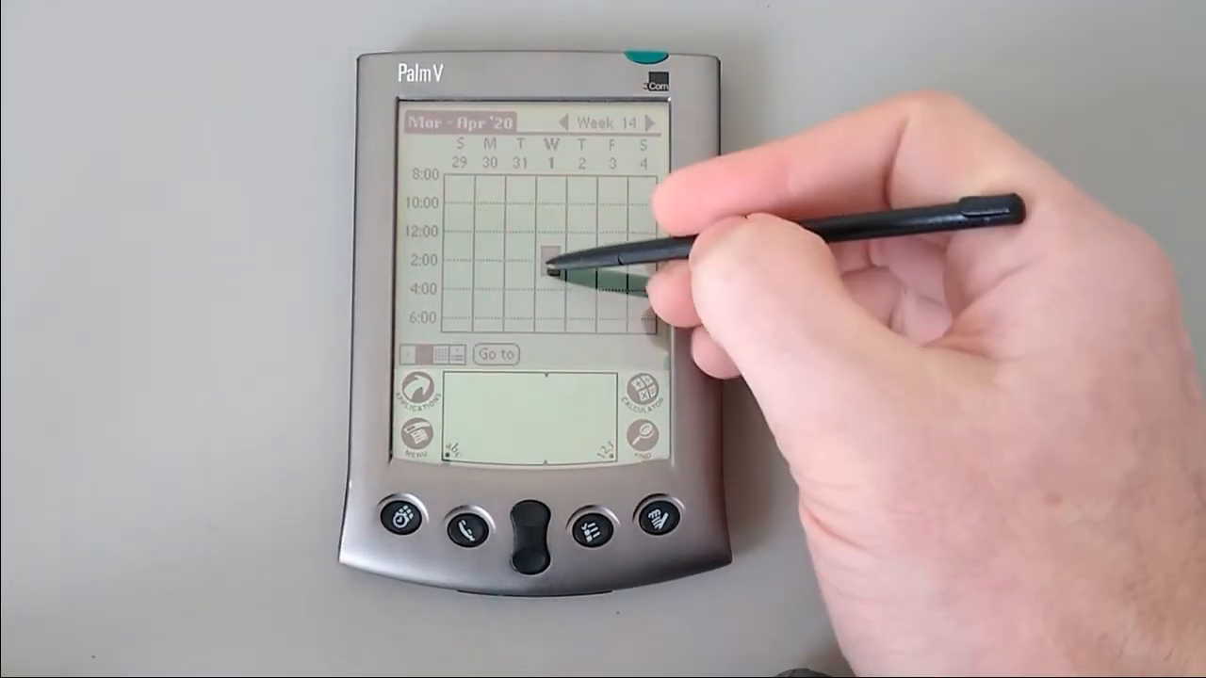
# - Select the Wednesday 2:00 time slot in the Week 14 calendar view
pyautogui.click(550, 255)
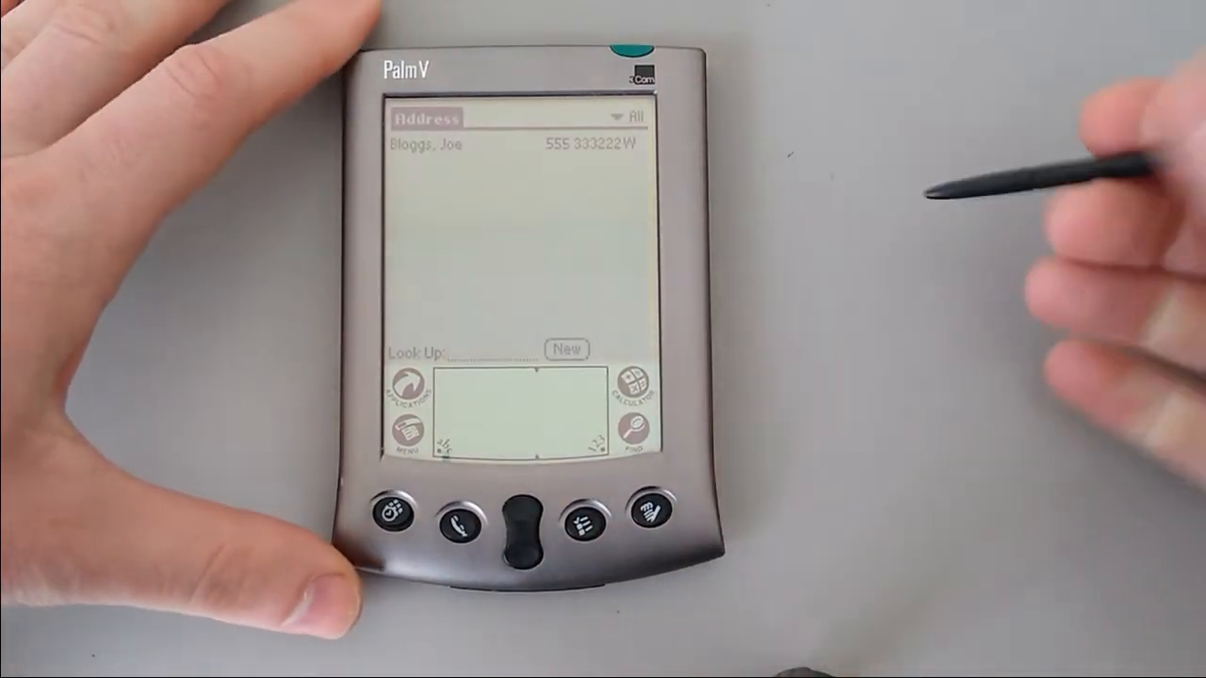
# - Filter Address contacts to Business, then to Personal listing Bloggs, Joe
pyautogui.click(632, 117)
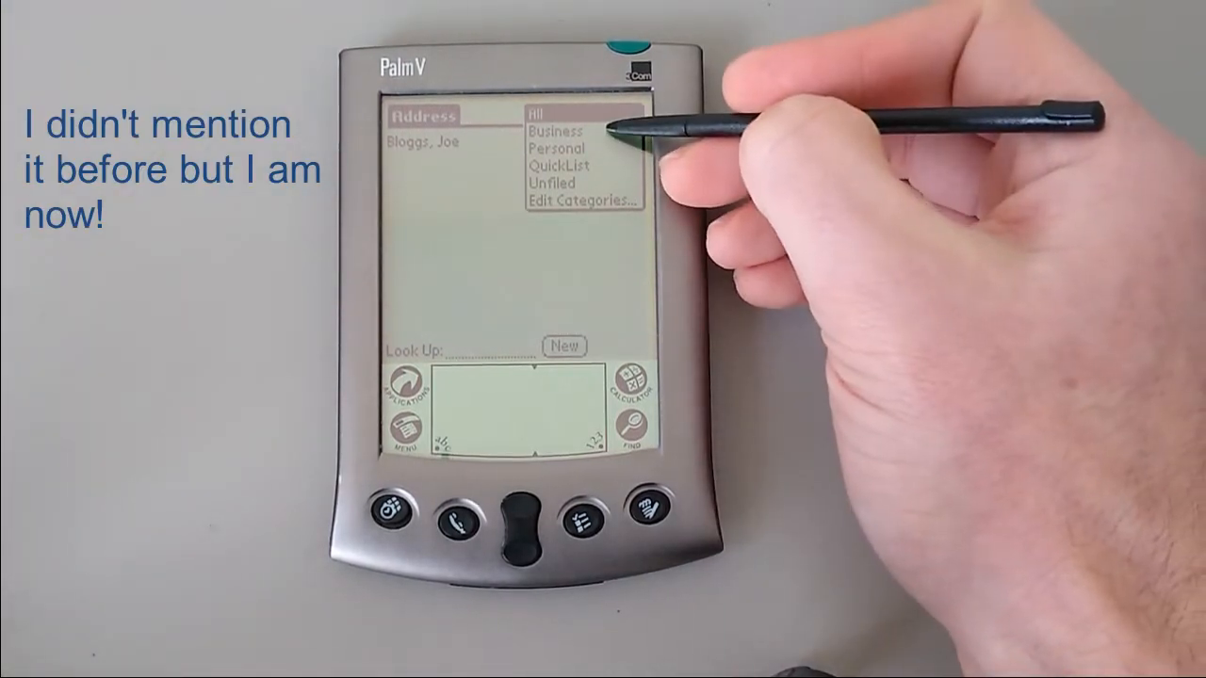
pyautogui.click(554, 132)
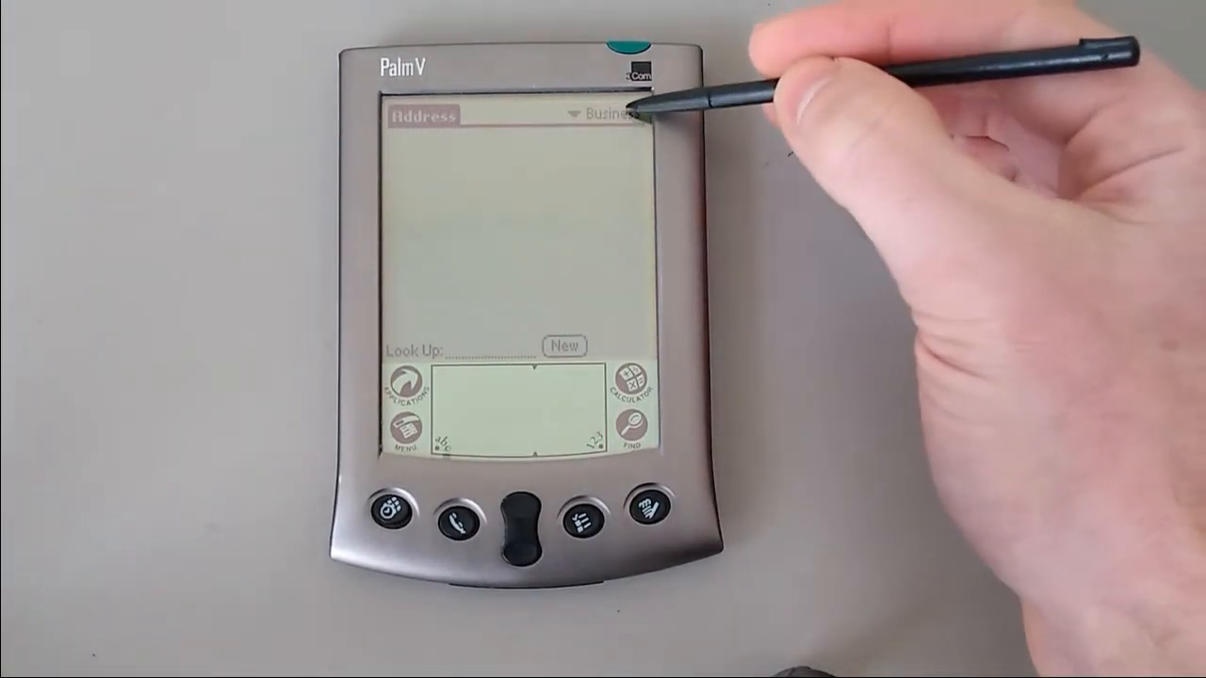
pyautogui.click(607, 113)
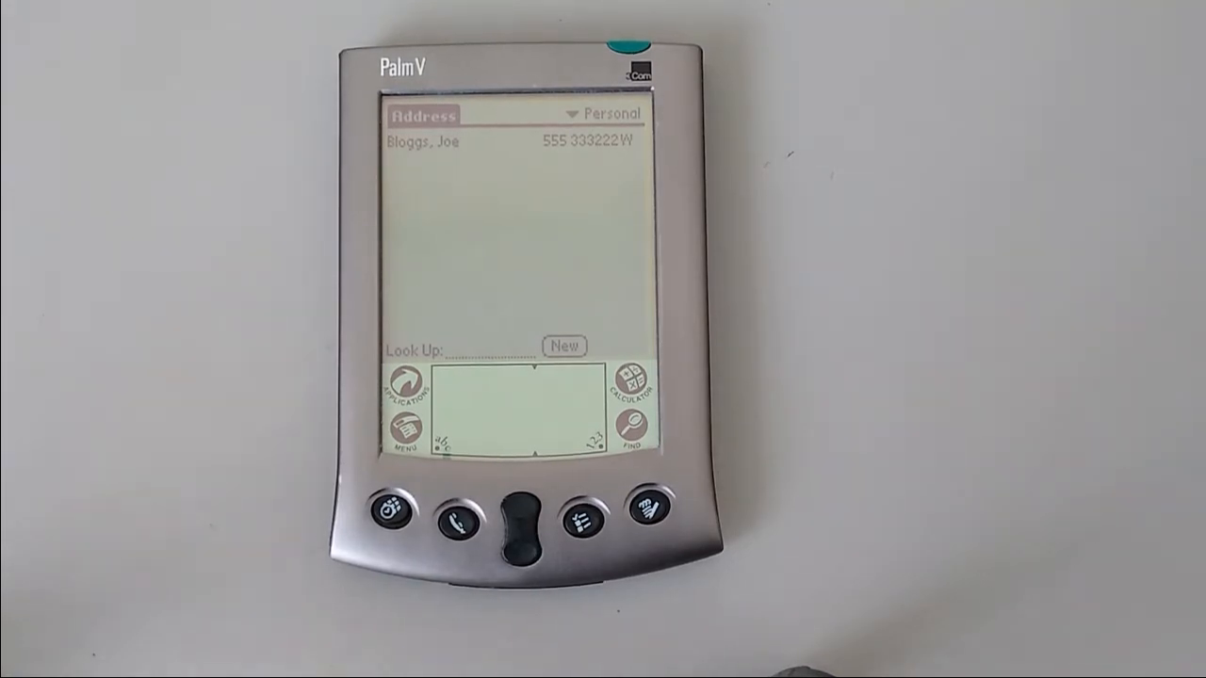
pyautogui.click(588, 512)
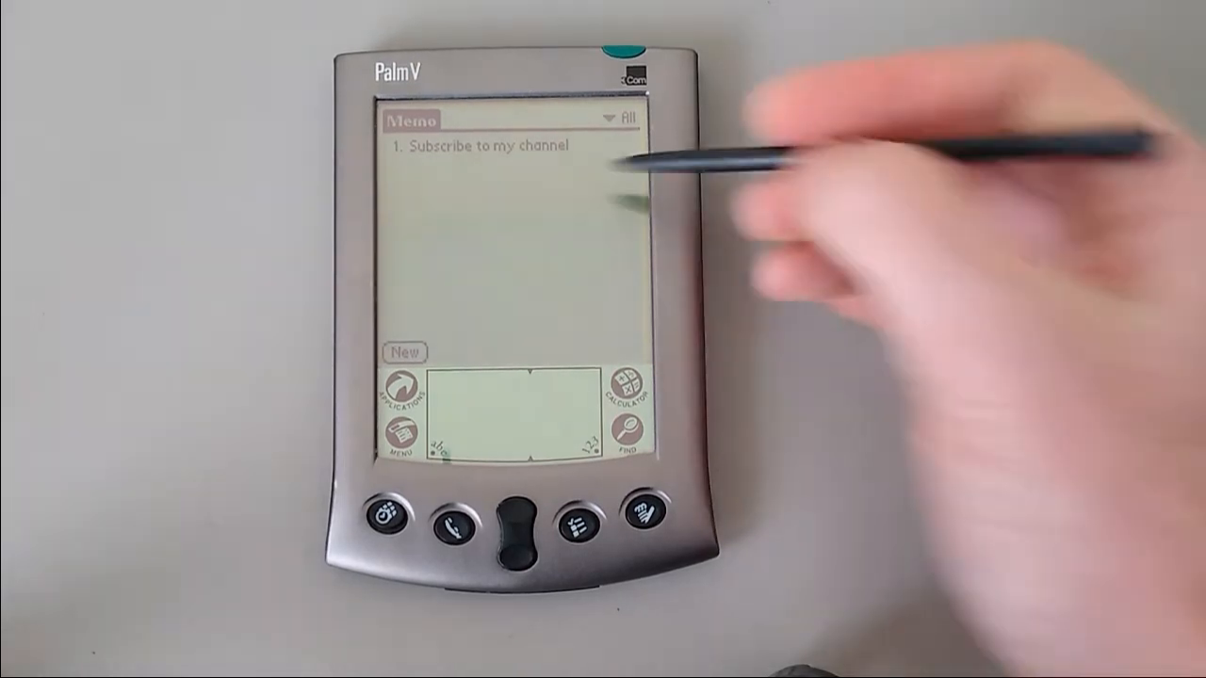
# - Return from Memo Pad to the Applications launcher
pyautogui.click(396, 388)
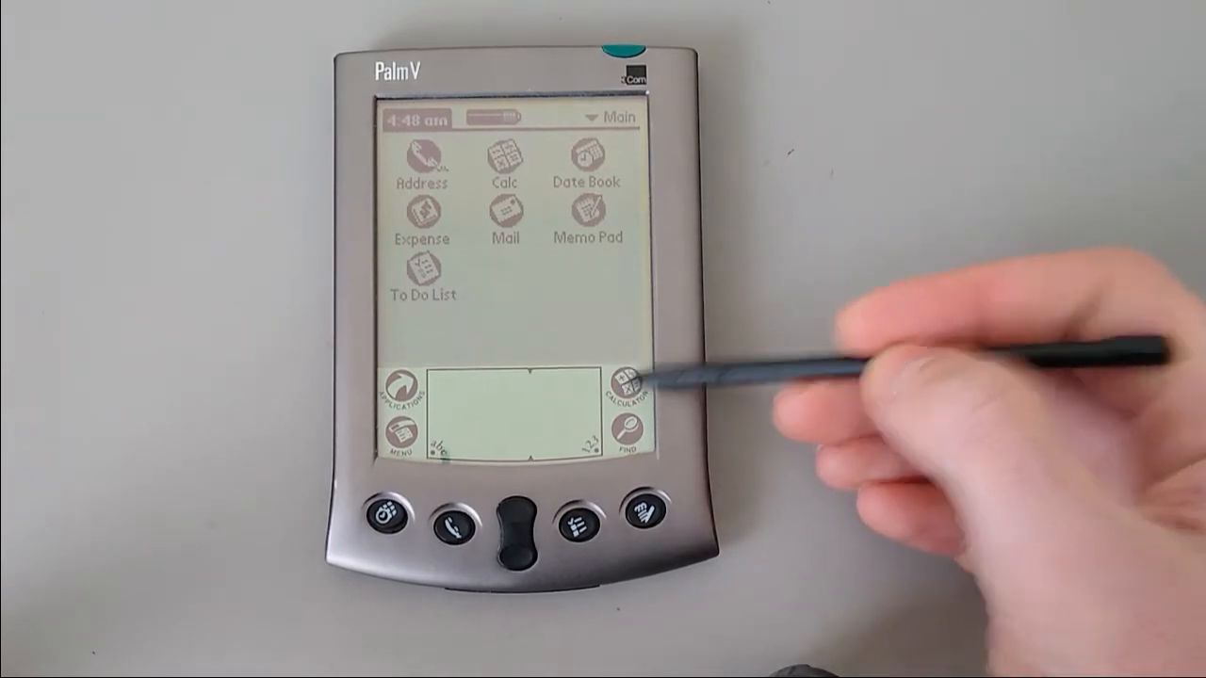
# - From the Calculator, run a device-wide Find for 'Sub' matching the memo
pyautogui.click(637, 387)
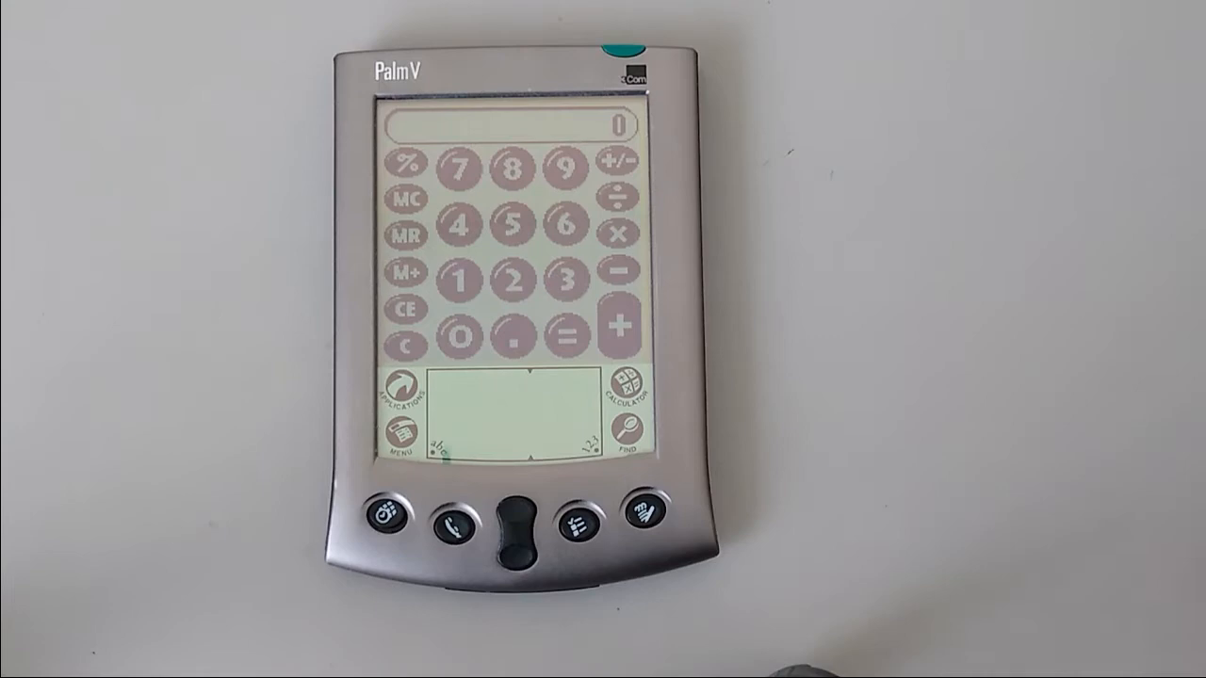
pyautogui.click(621, 443)
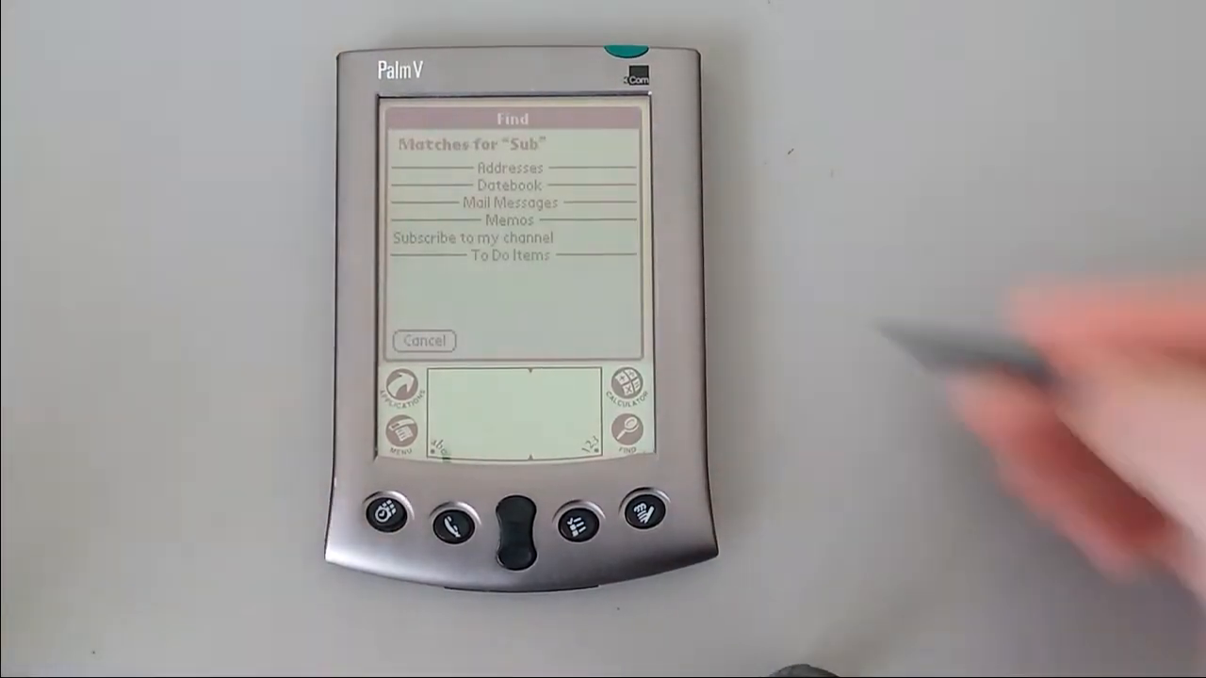
pyautogui.click(474, 238)
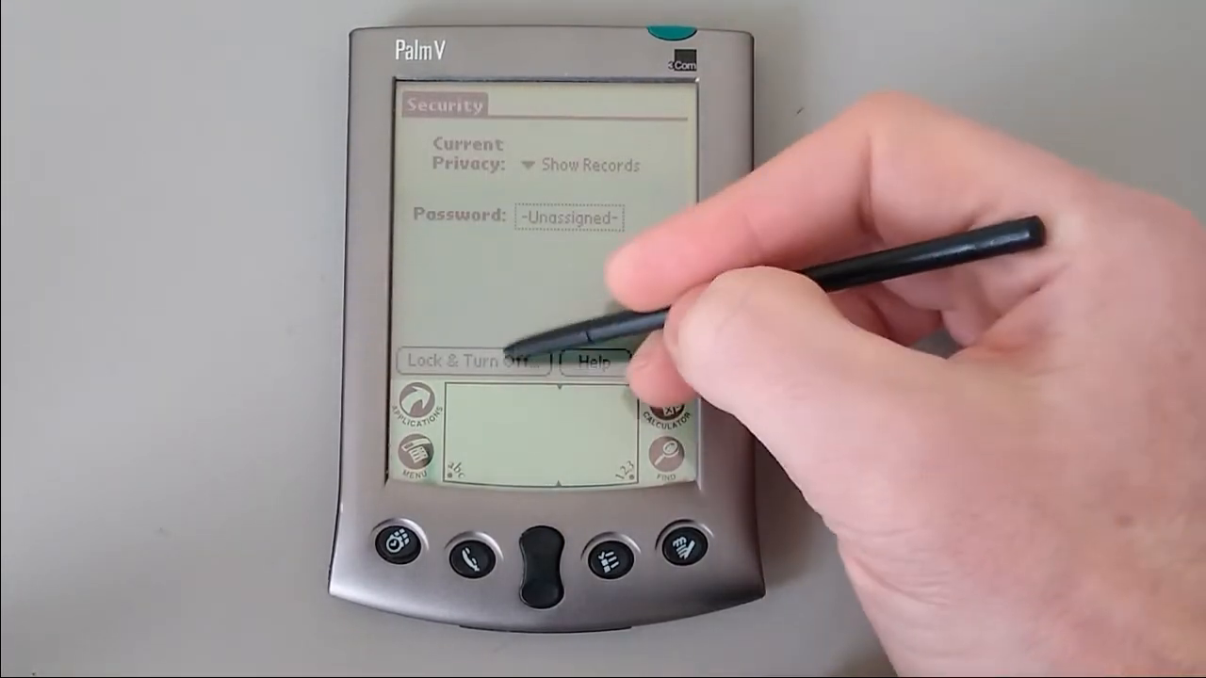
# - Write and confirm a new device password so it reads Assigned, then return to the launcher
pyautogui.click(471, 362)
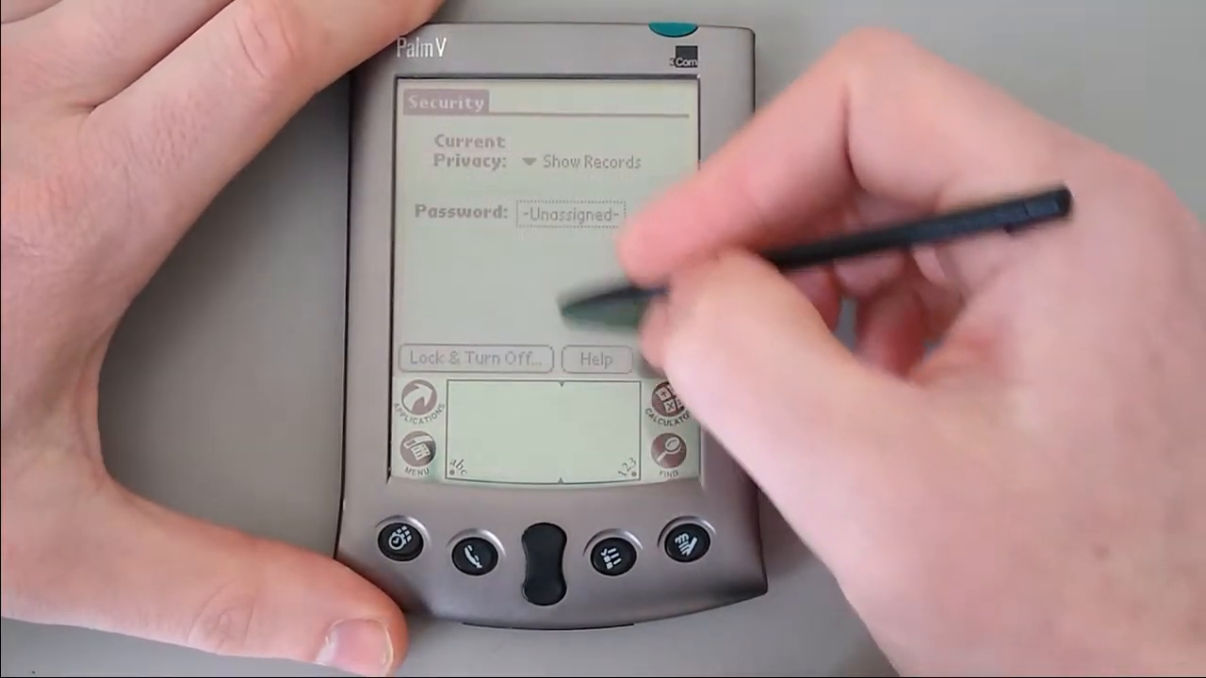
pyautogui.click(565, 217)
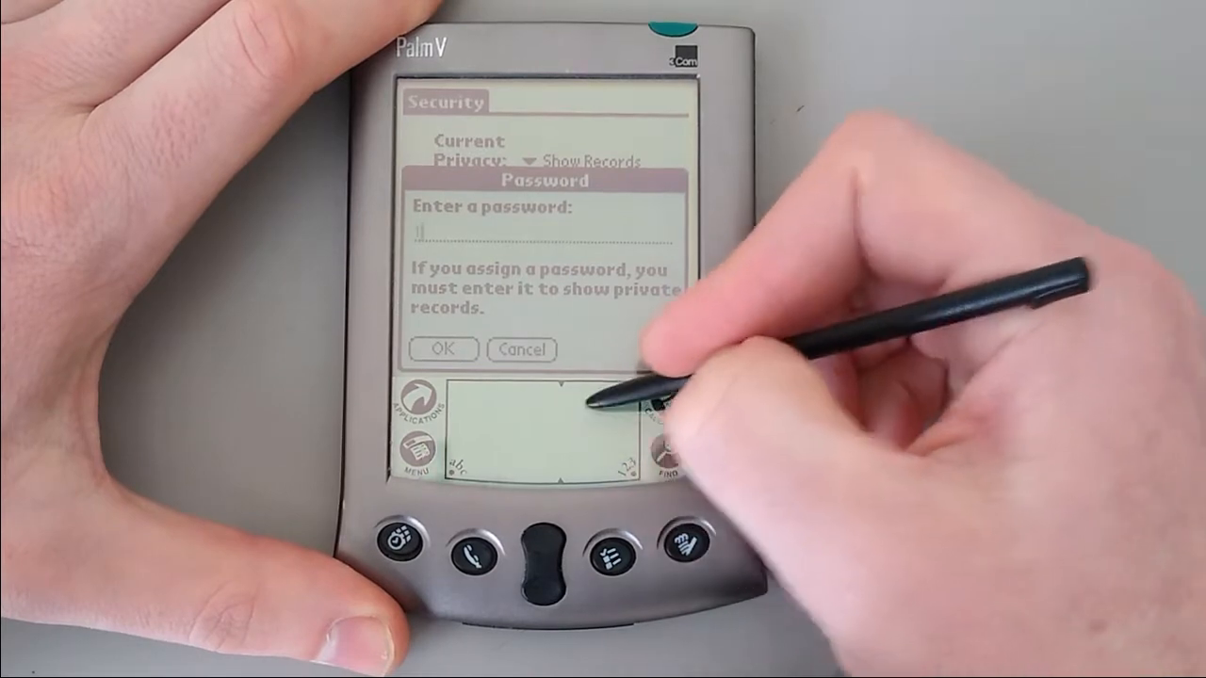
pyautogui.click(441, 348)
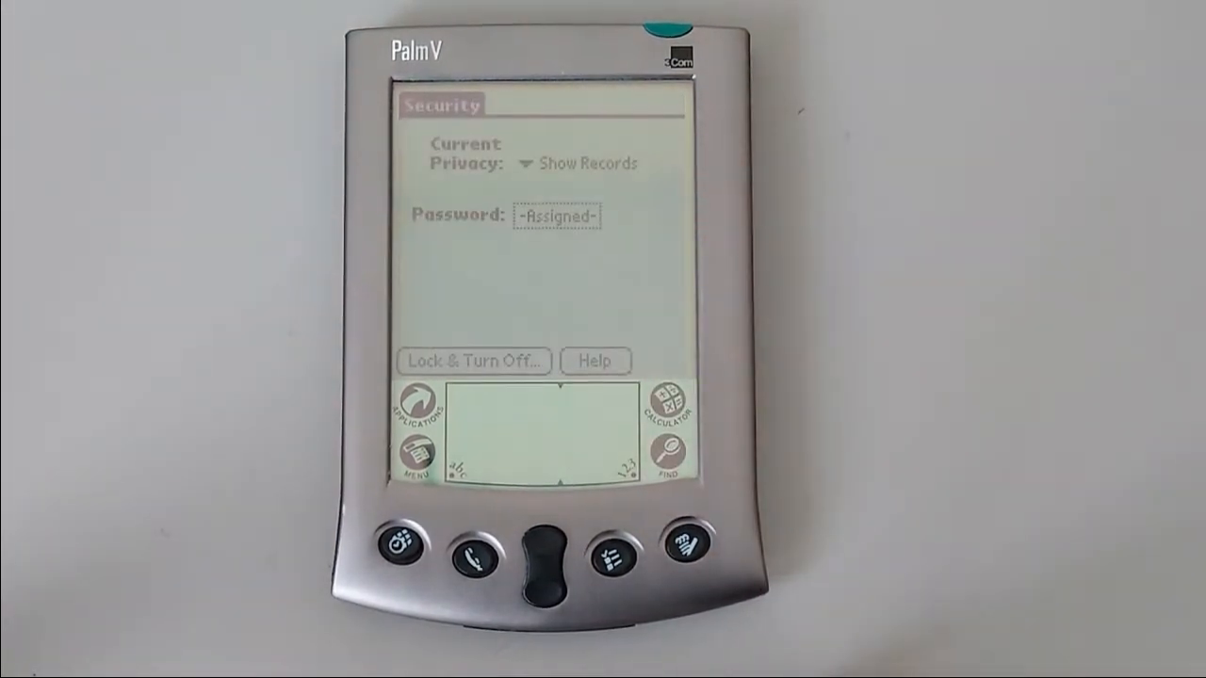
pyautogui.click(411, 399)
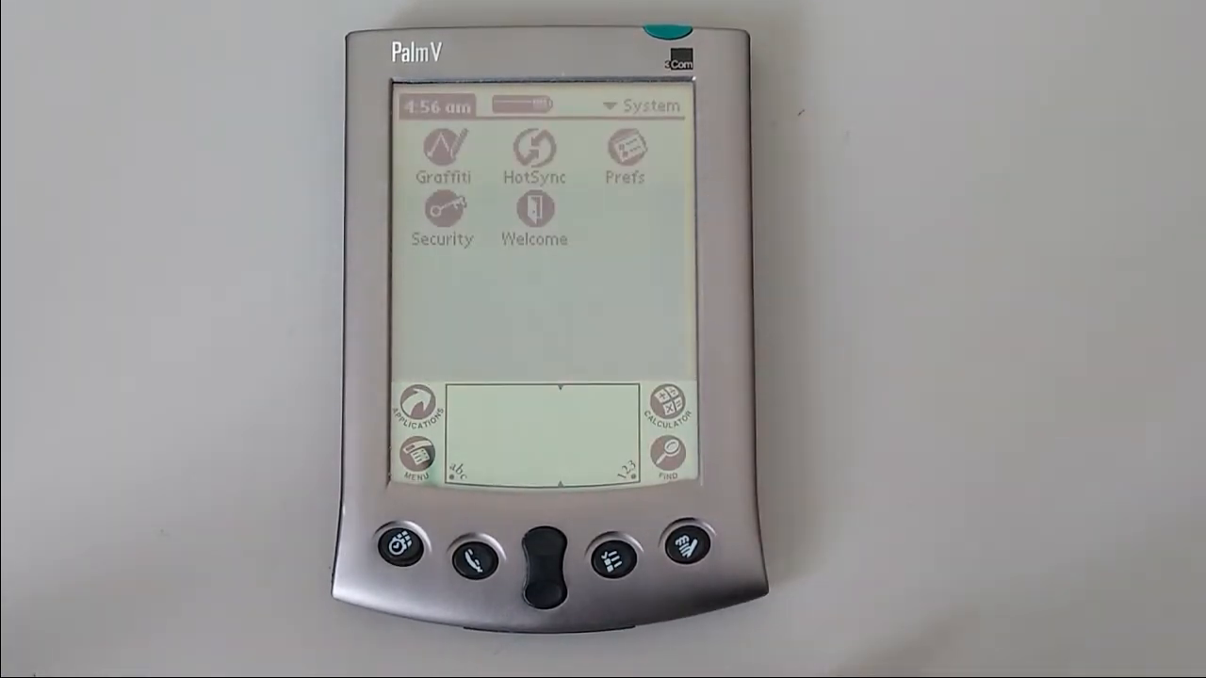
# - In Prefs Buttons, assign Solitaire to the Memo Pad hardware button
pyautogui.click(623, 155)
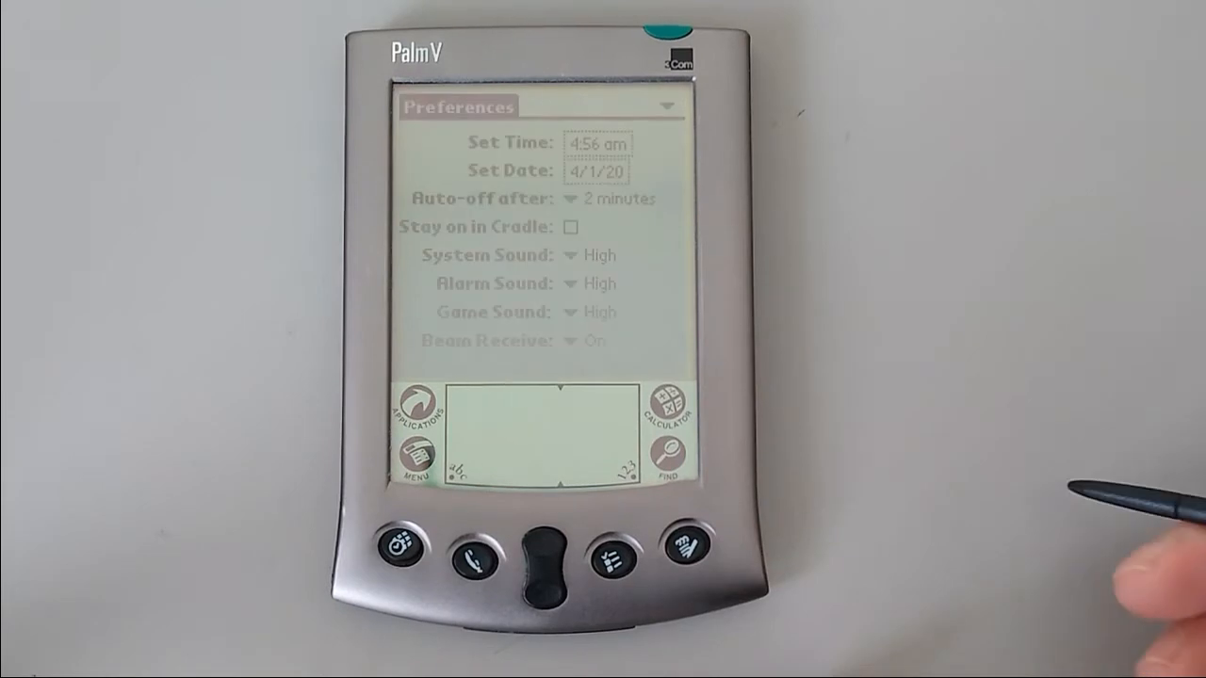
pyautogui.click(663, 105)
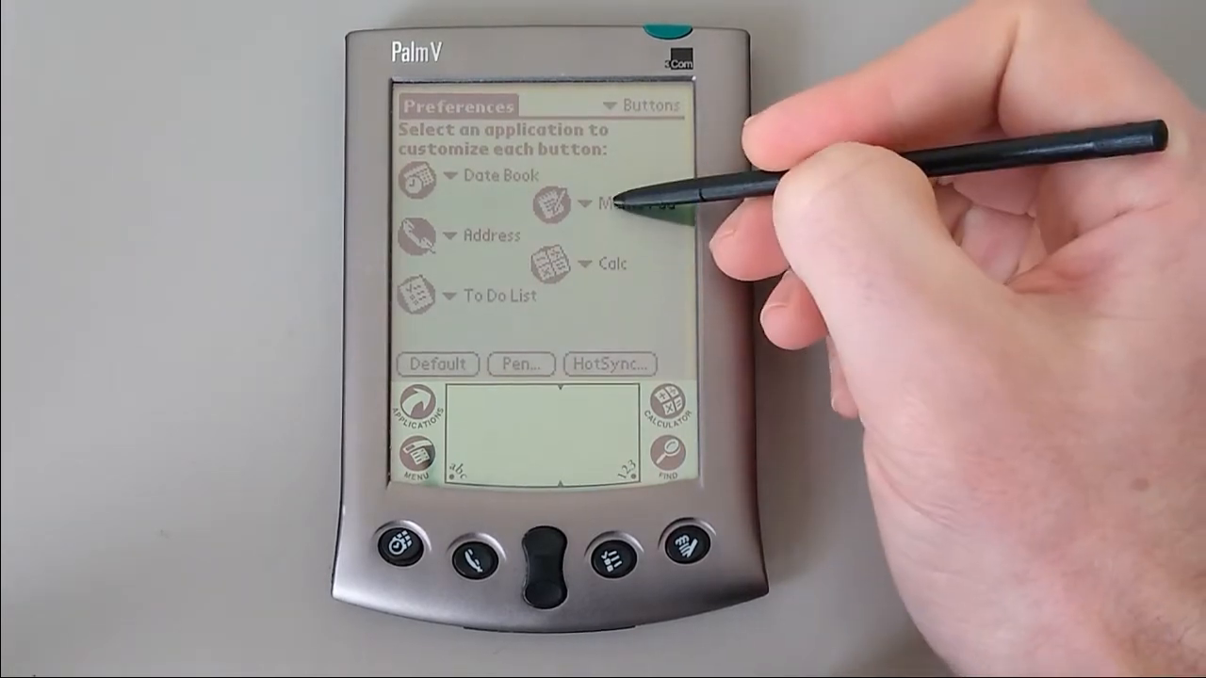
pyautogui.click(565, 204)
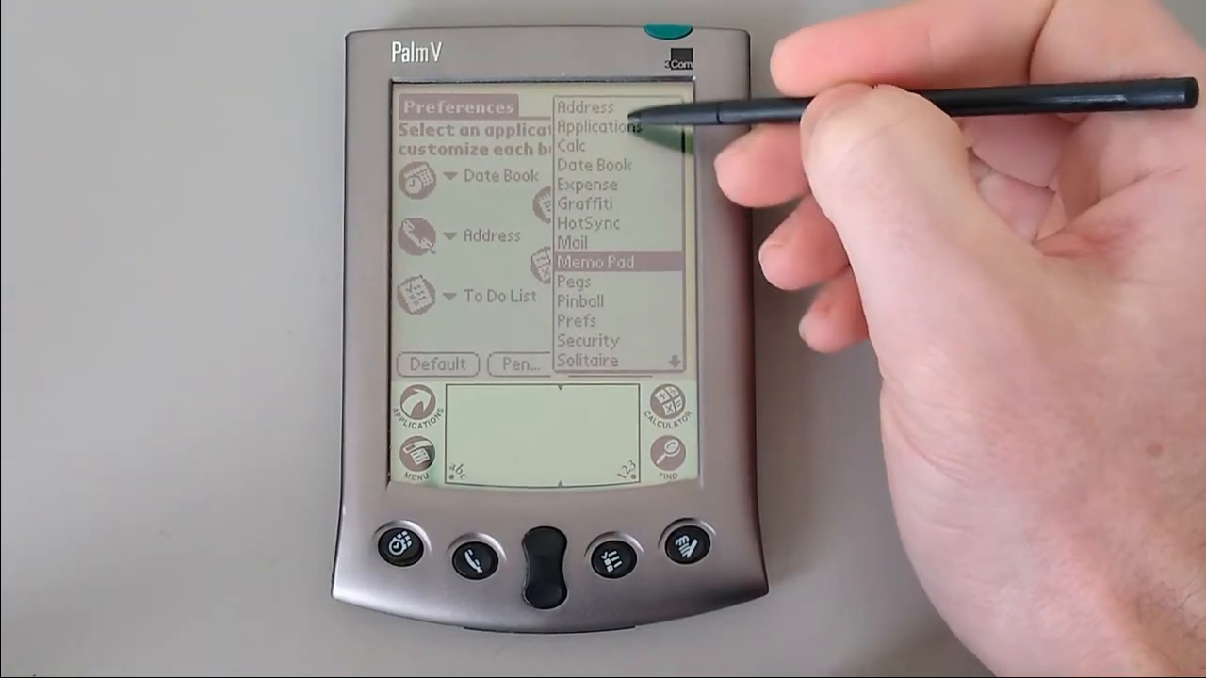
pyautogui.moveTo(603, 359)
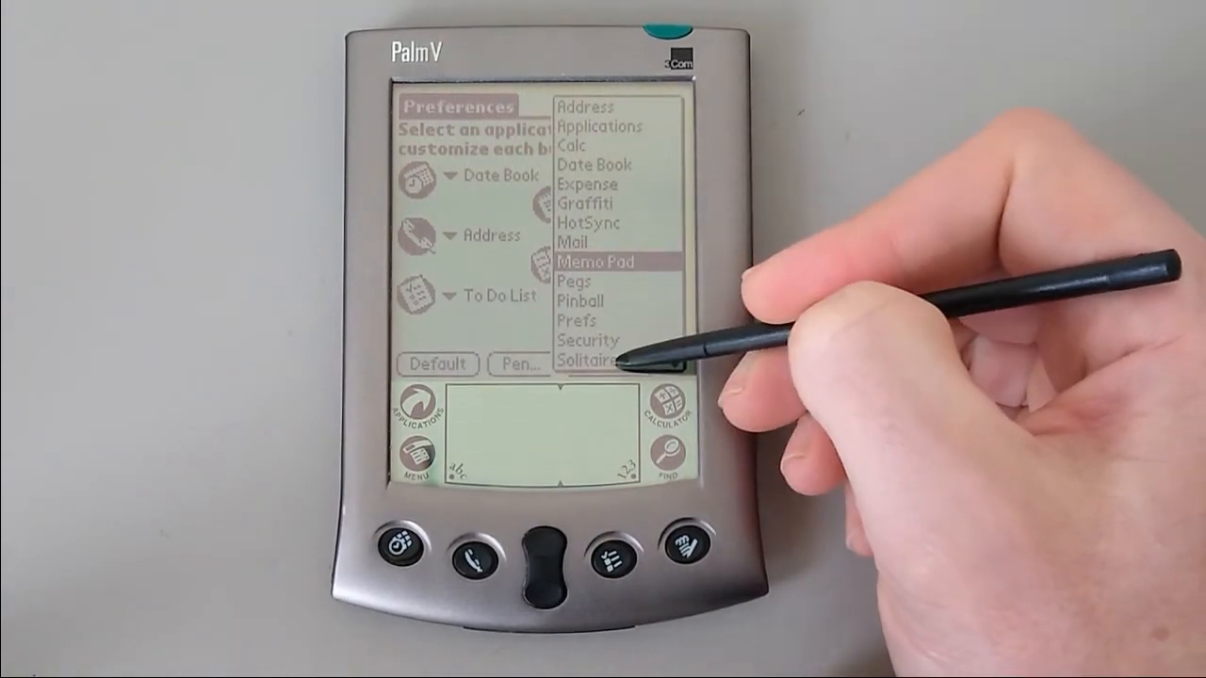
pyautogui.click(584, 362)
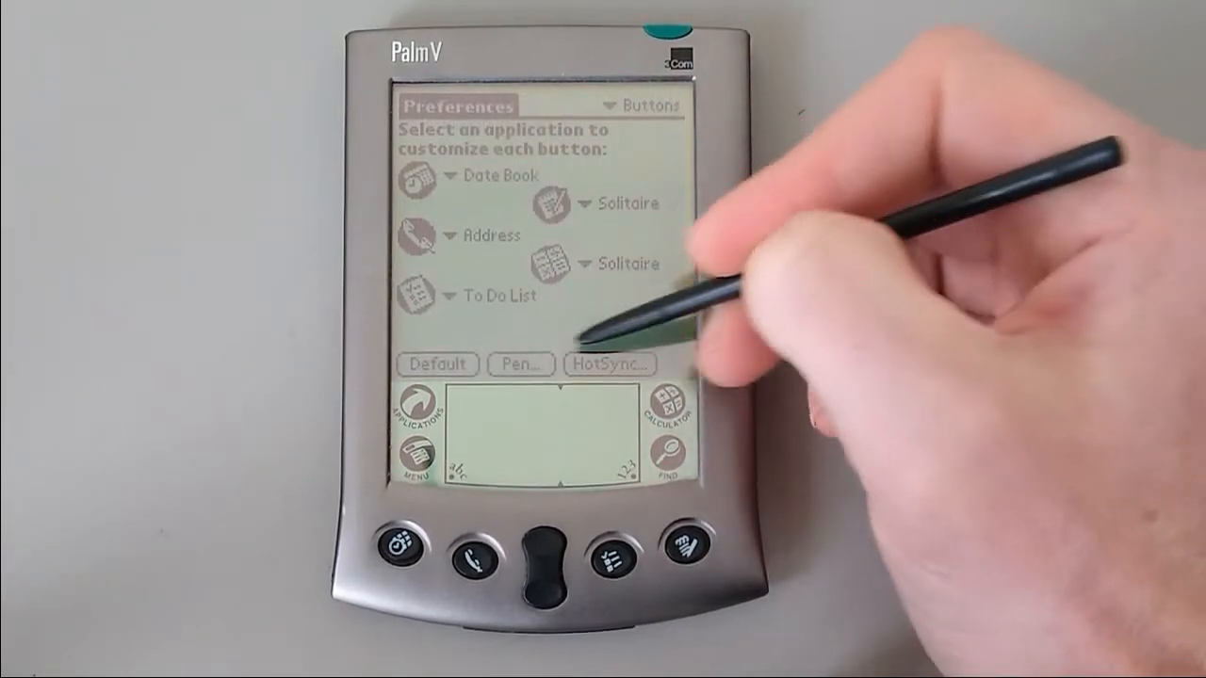
# - Open the Pen stroke settings and its feature choice list
pyautogui.click(520, 364)
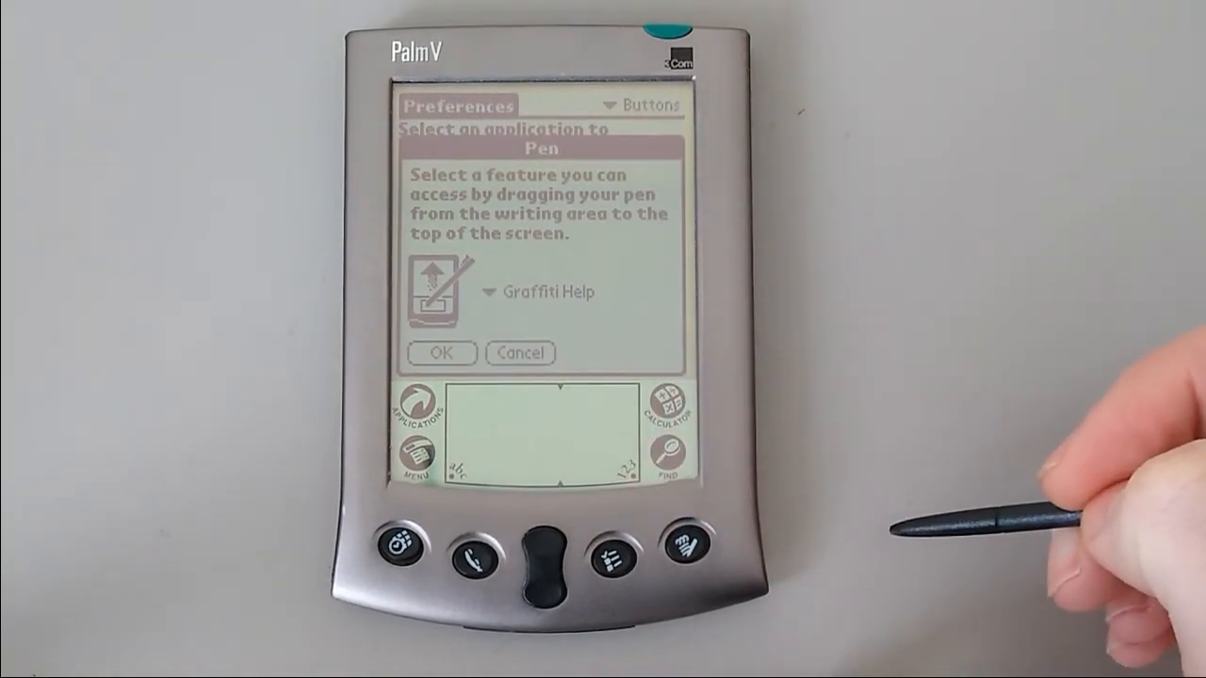
pyautogui.click(543, 291)
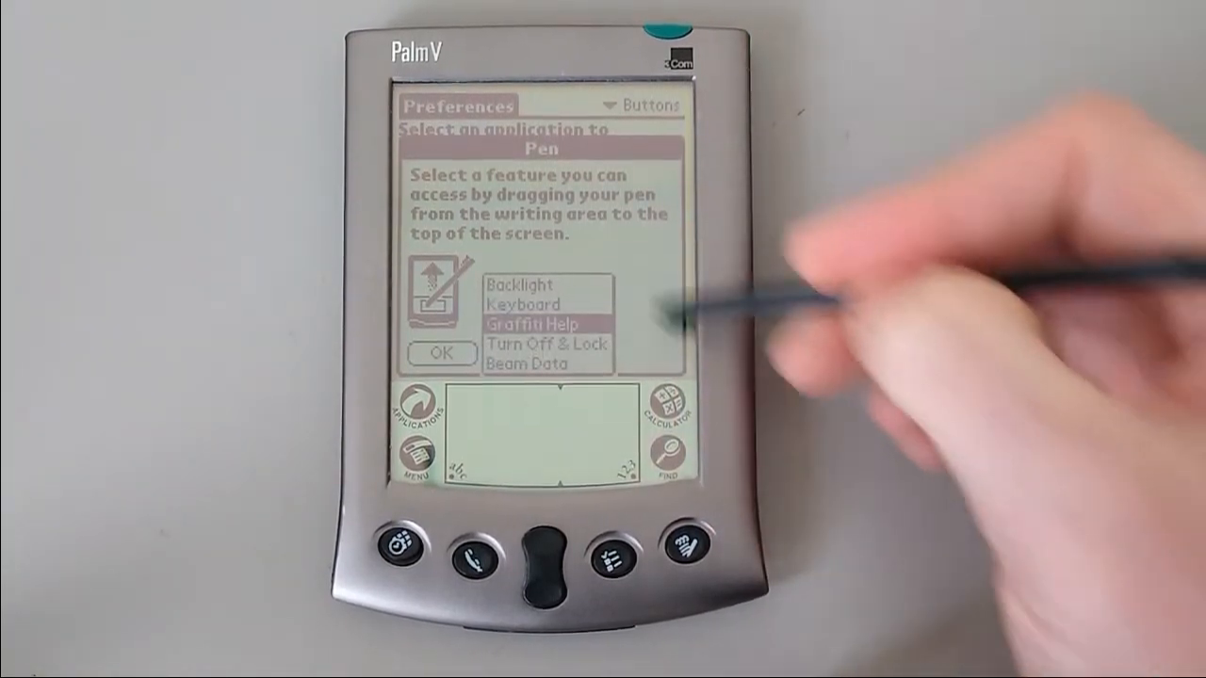
pyautogui.moveTo(612, 282)
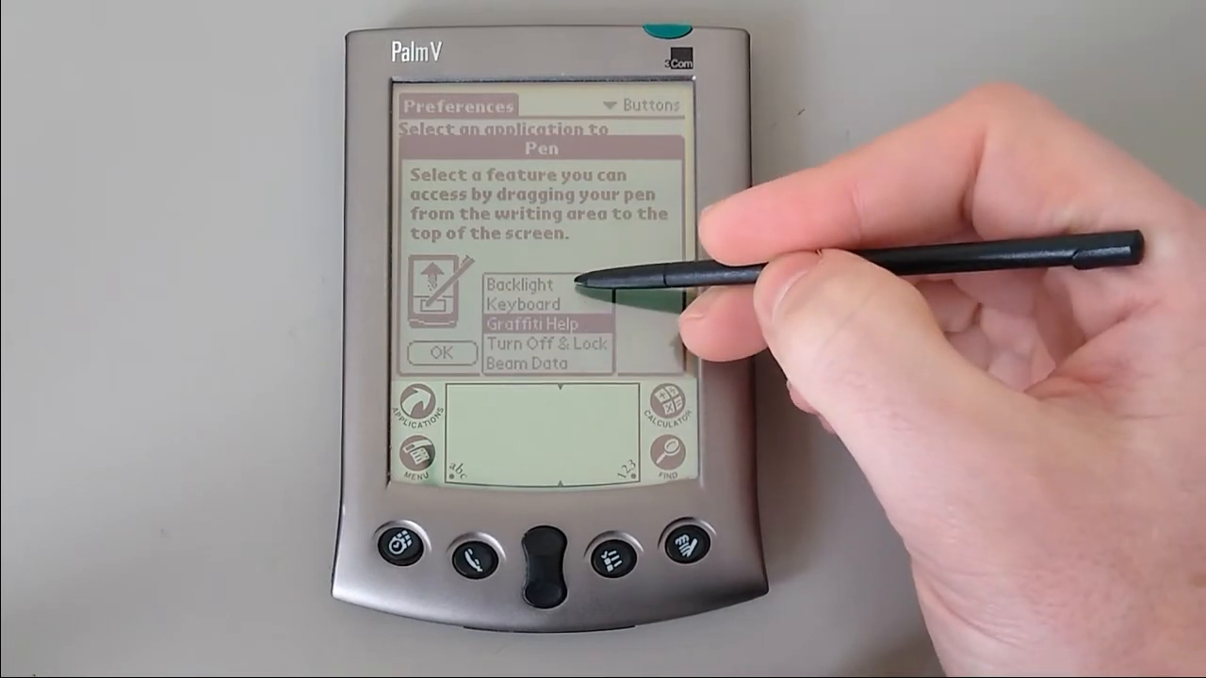